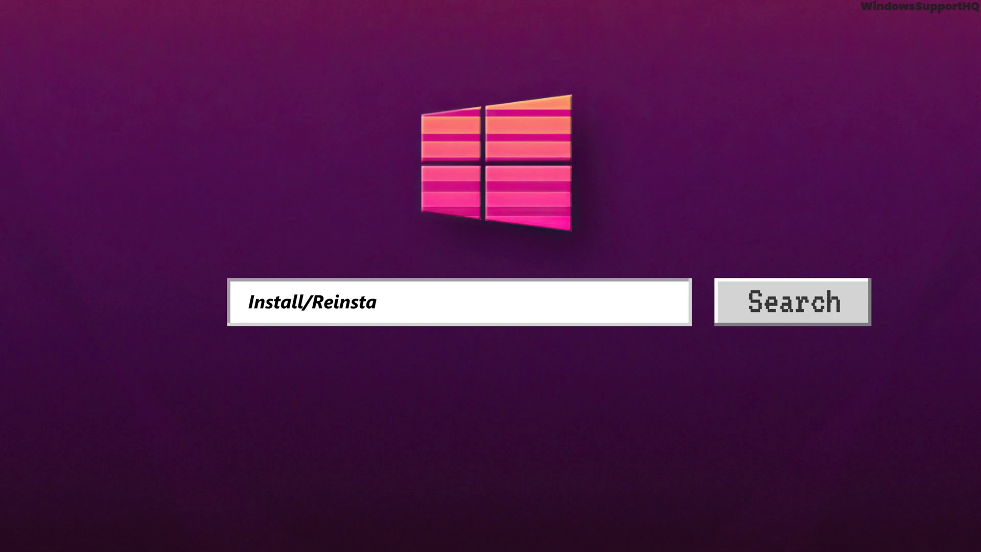
- Type the title 'Install/Reinstall Xbox Game Bar' and subtitle 'On Windows 11'
text(ll Xbox Game Bar)
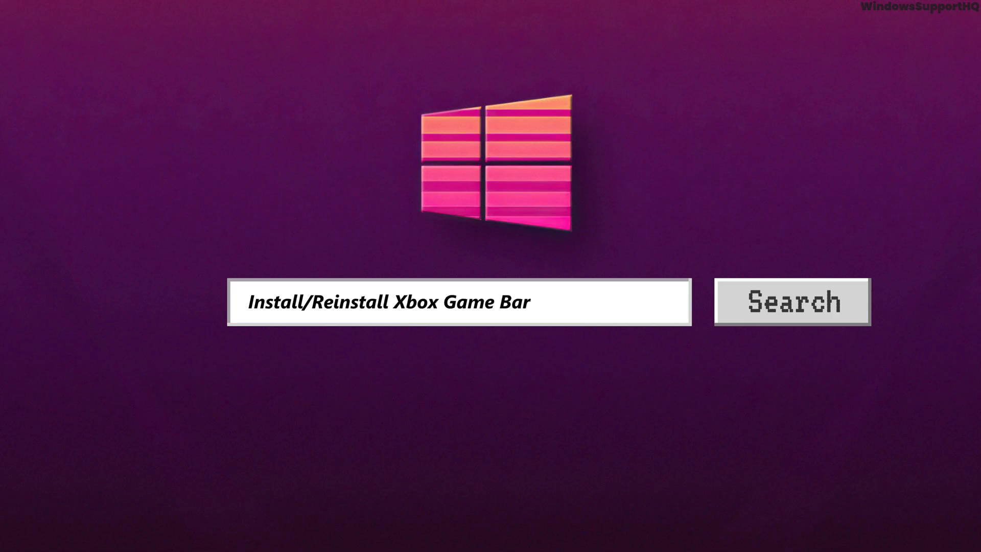
text(On Windows 11)
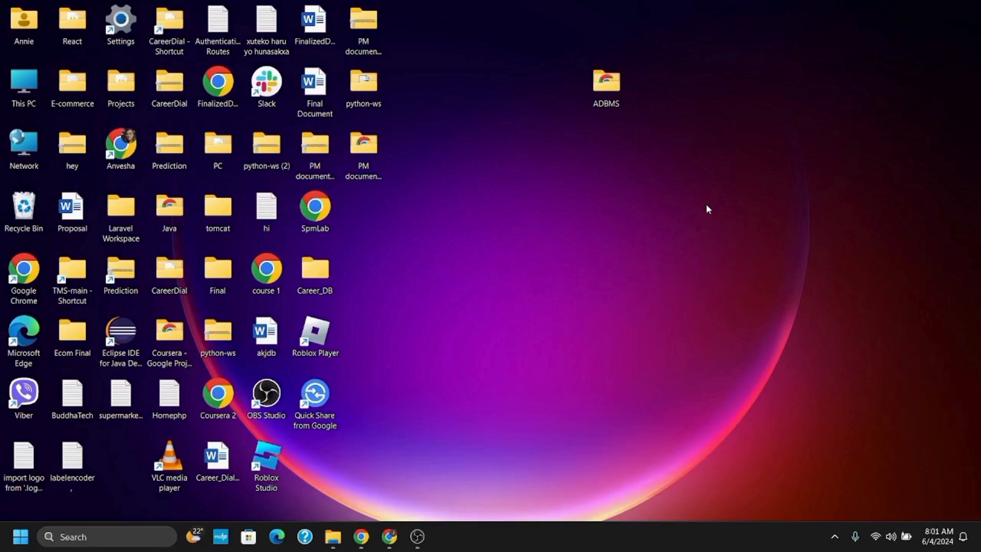
mouse_move(374, 480)
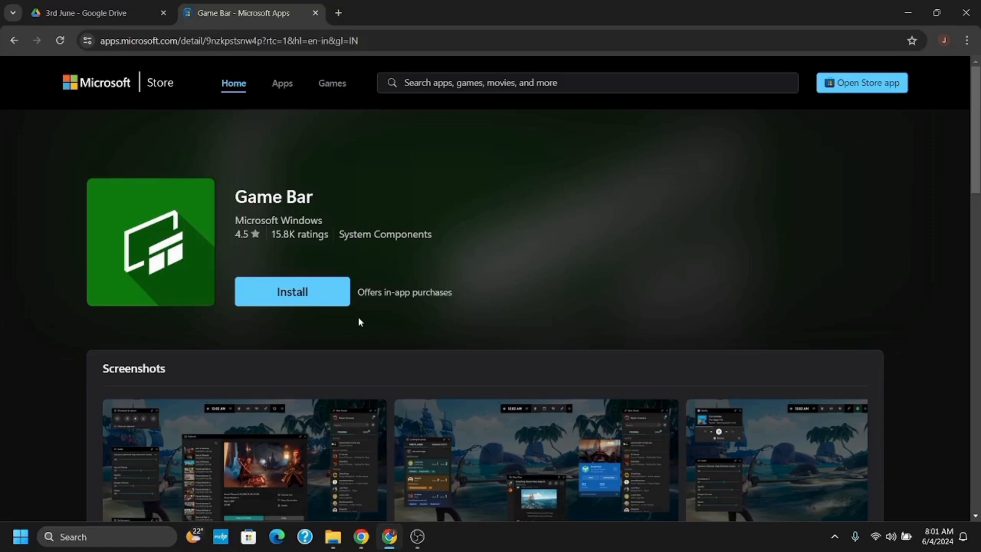
mouse_move(315, 295)
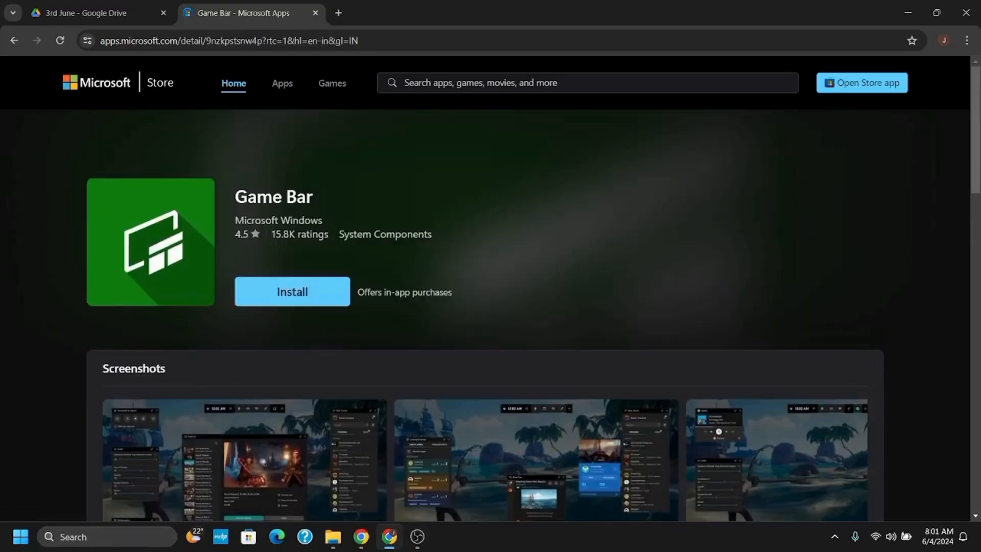
- Bring up the Windows search panel over the Game Bar store page
click(106, 536)
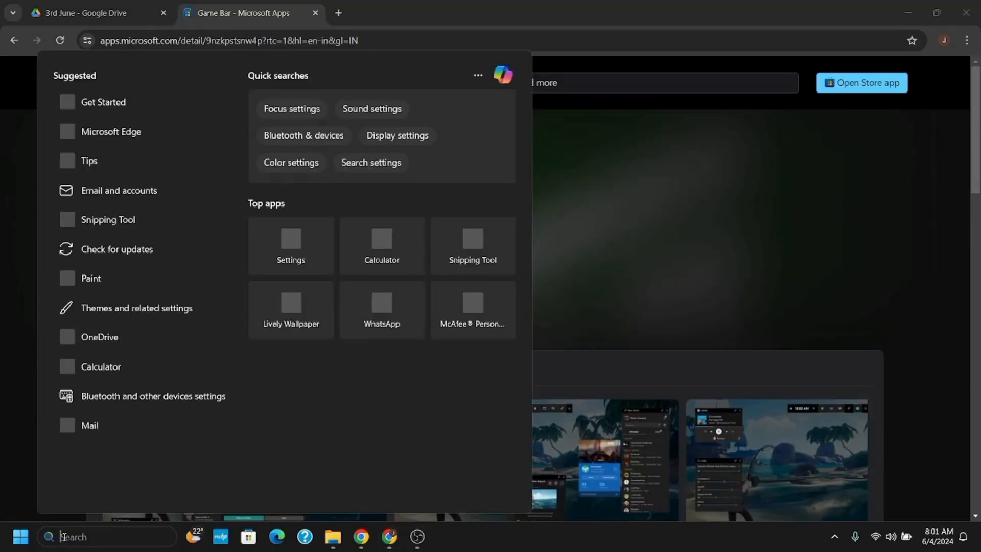
- Search 'xbox' in Windows search, reopening the panel and retyping it
text(xbox)
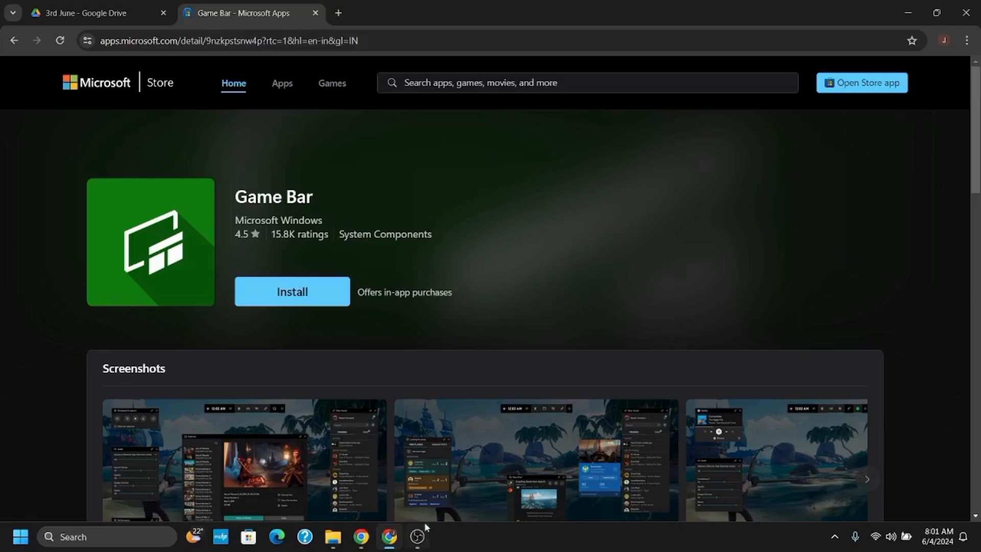
mouse_move(316, 296)
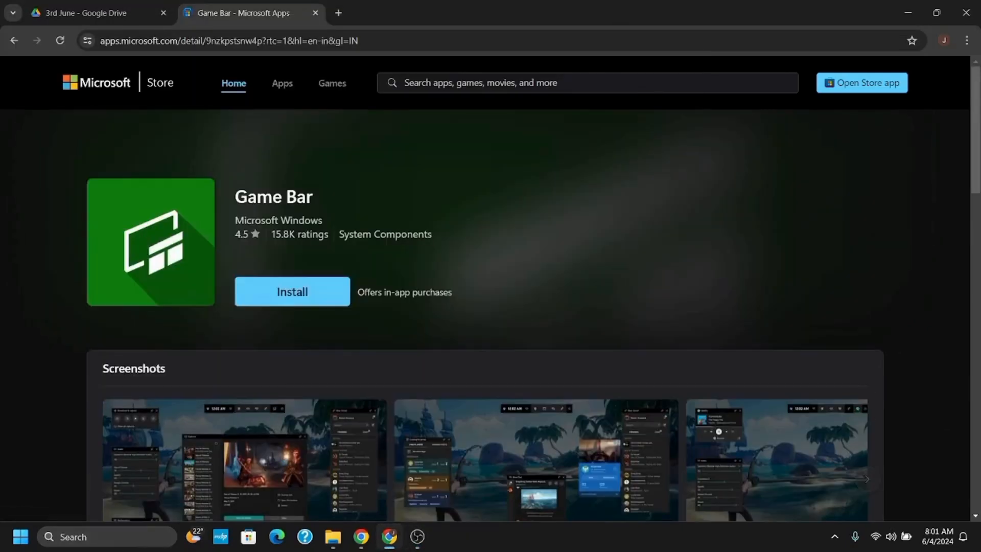
click(106, 536)
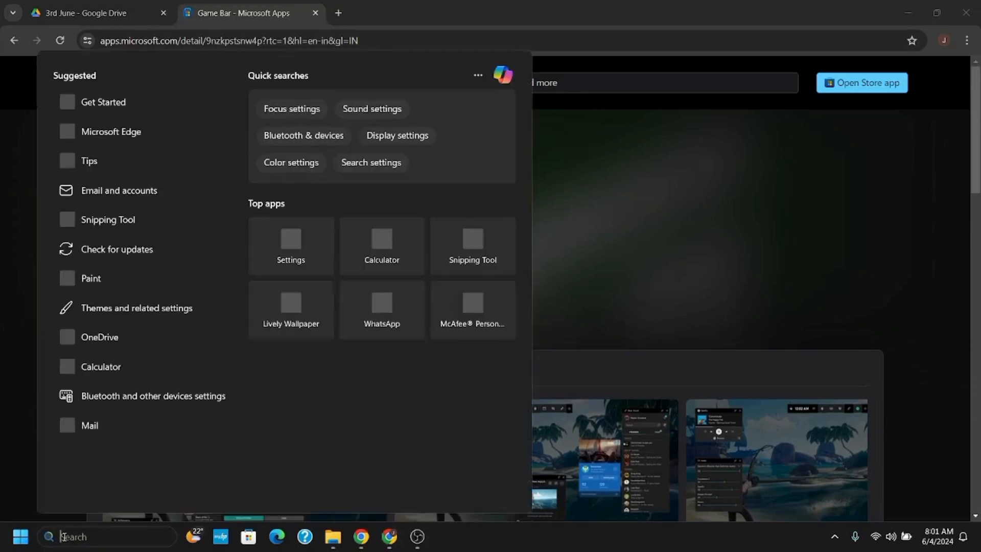
text(xbox)
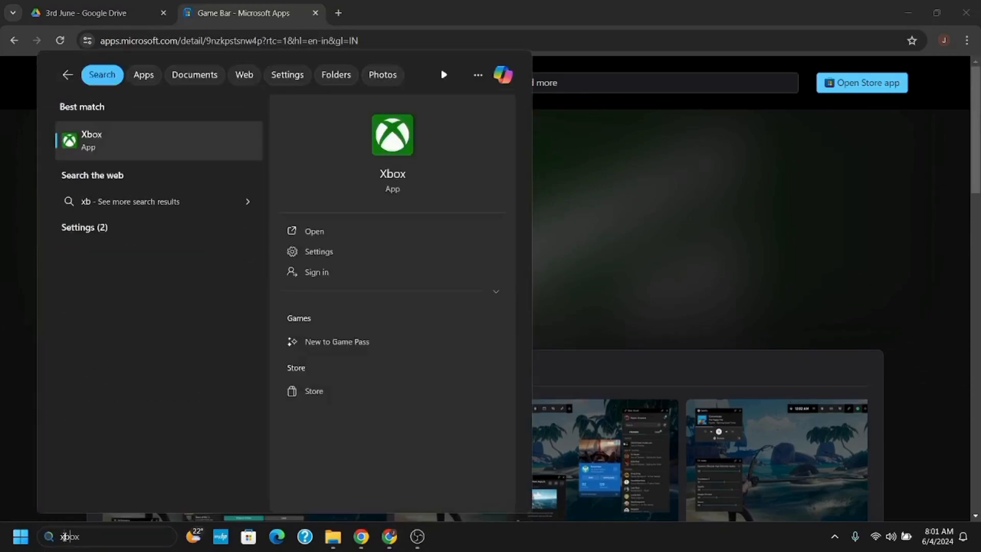